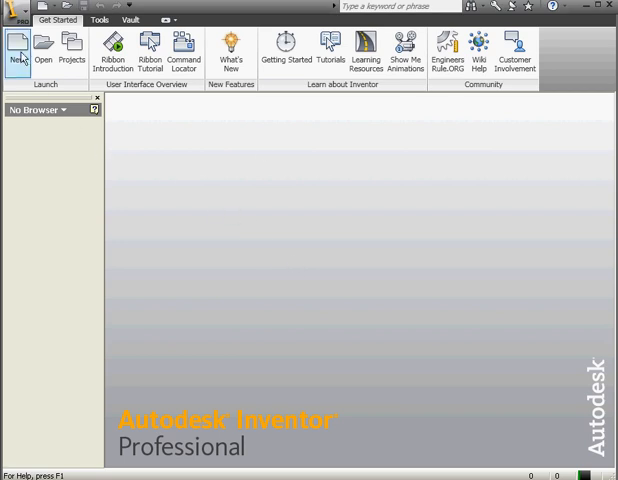
Create a new Standard.ipt part so an empty 2D sketch opens
click(16, 48)
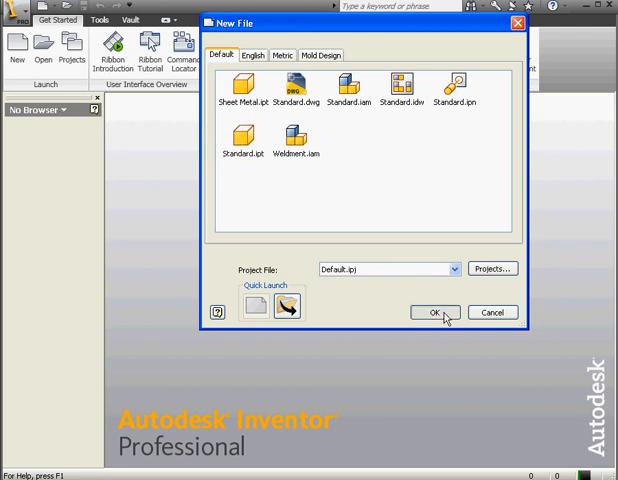
click(432, 312)
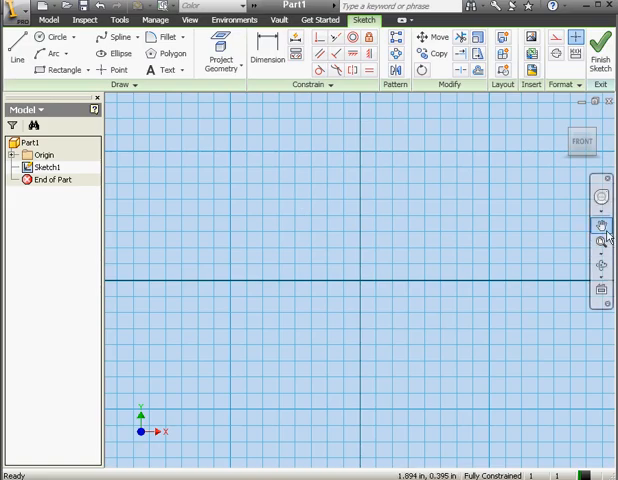
click(600, 224)
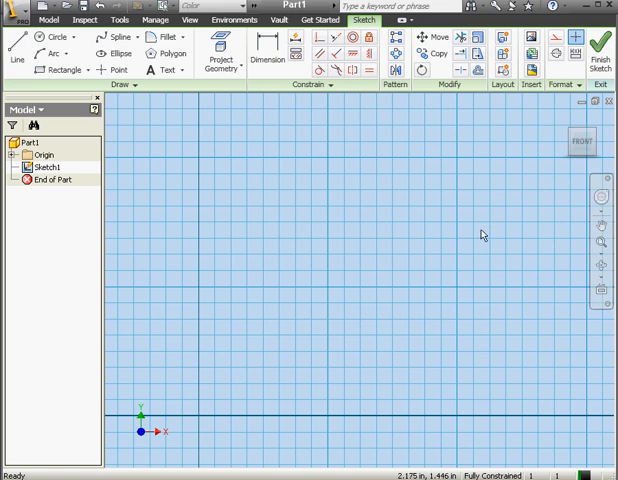
Draw the closed line profile with a tangent-arc notch on top and a chamfered corner
click(14, 52)
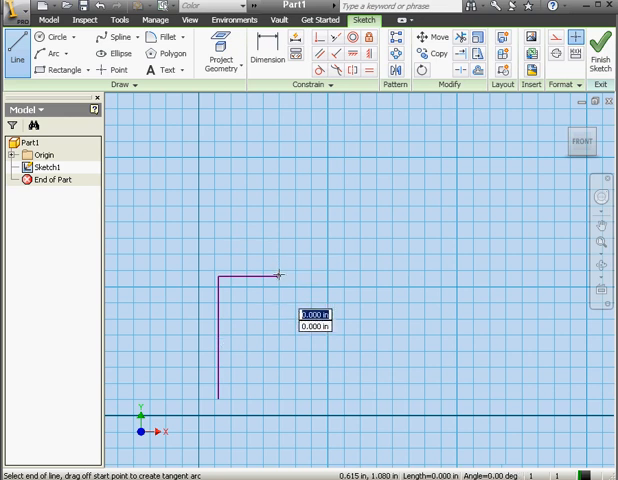
drag(280, 272, 350, 276)
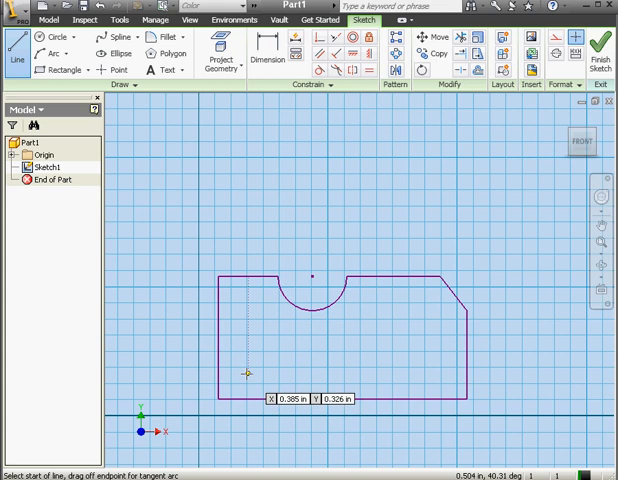
mouse_move(246, 366)
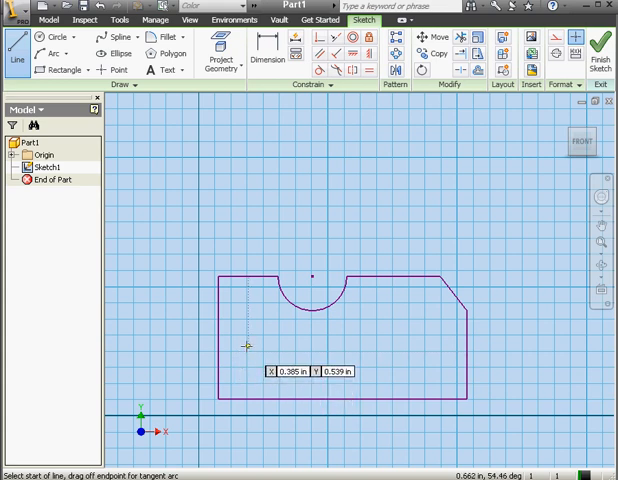
Dimension the profile's bottom edge and set it to 2
click(266, 58)
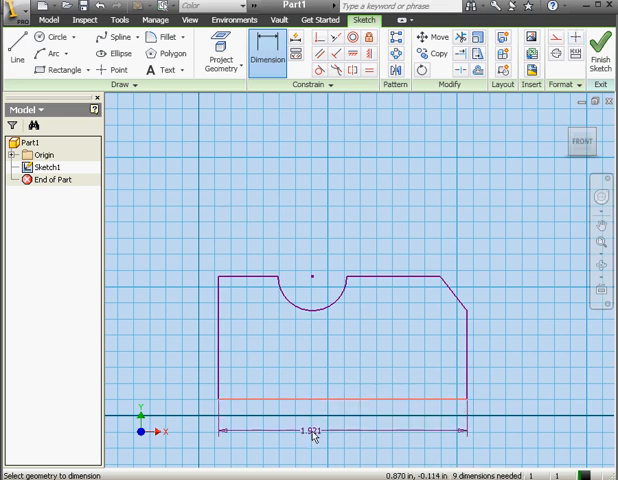
double_click(310, 432)
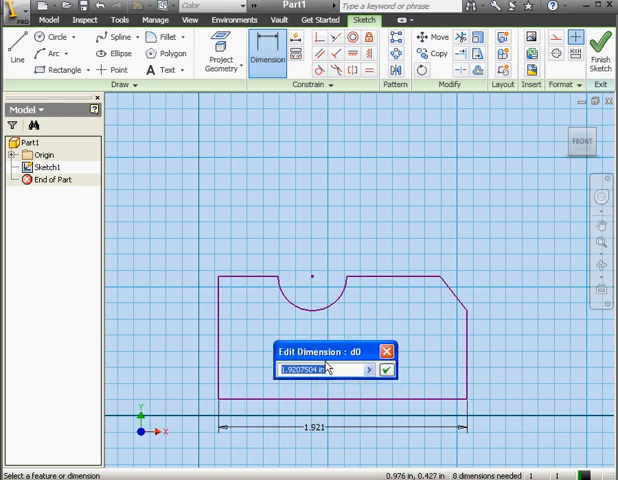
click(120, 20)
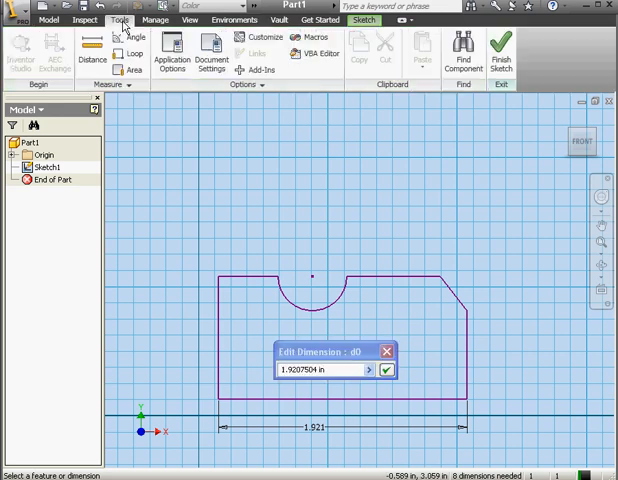
click(170, 60)
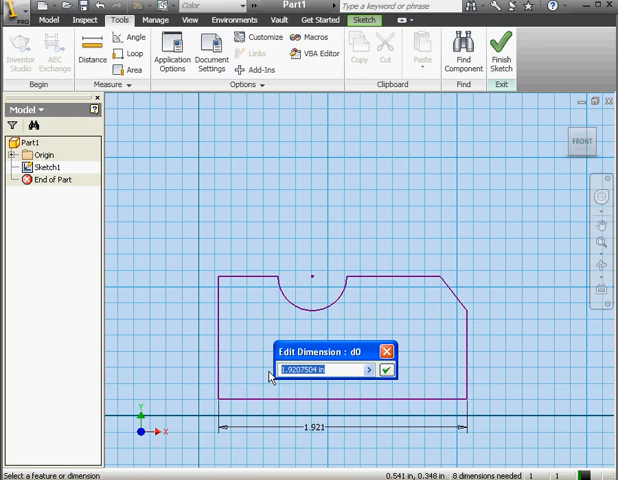
text(2)
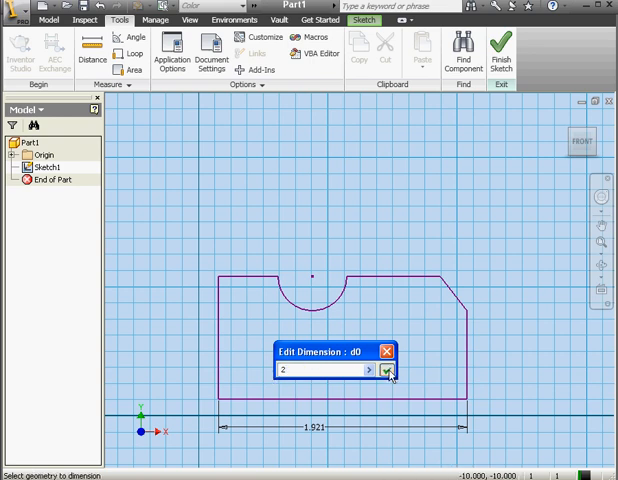
click(388, 374)
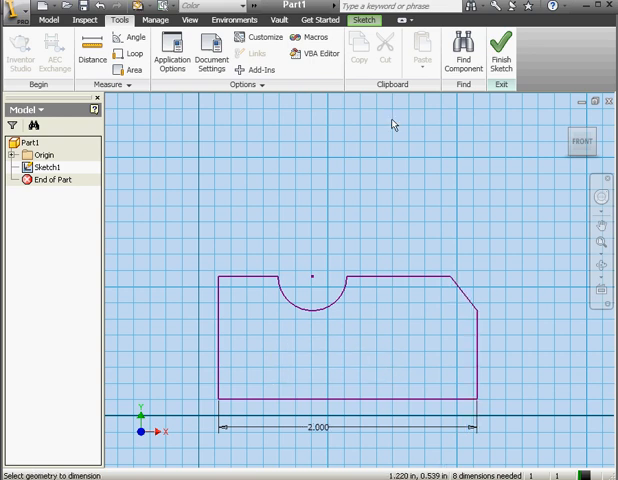
Dimension the left edge to 1 and give the chamfer a horizontal .500 dimension
click(360, 20)
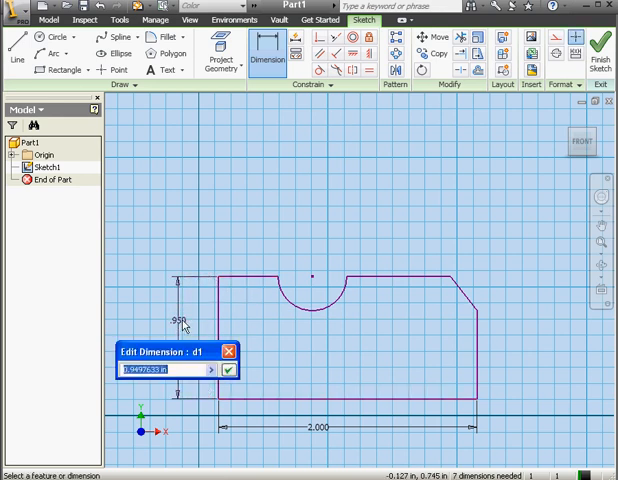
text(1)
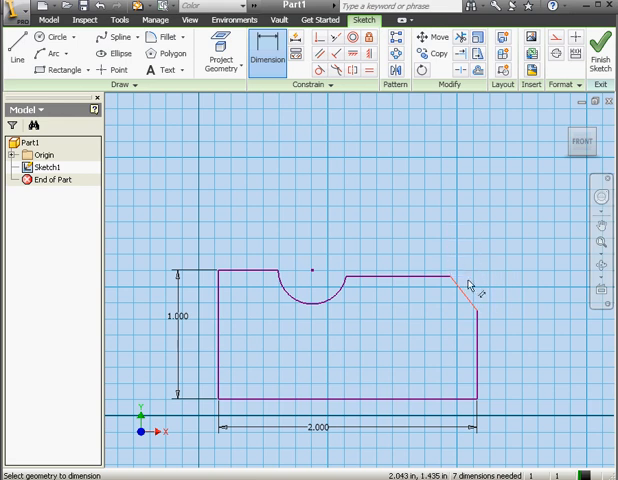
mouse_move(470, 282)
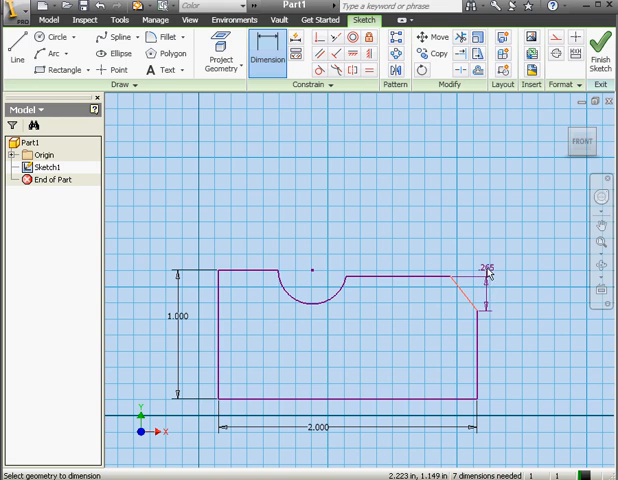
right_click(490, 270)
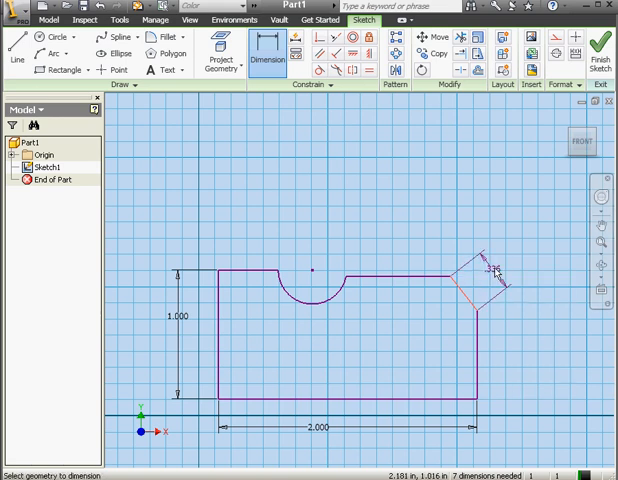
right_click(492, 270)
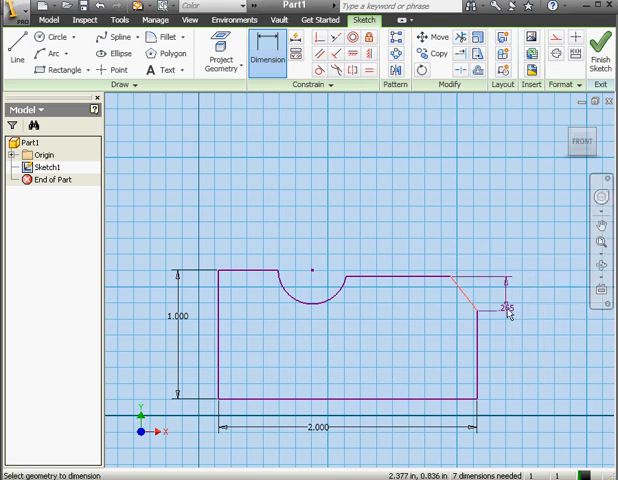
right_click(508, 300)
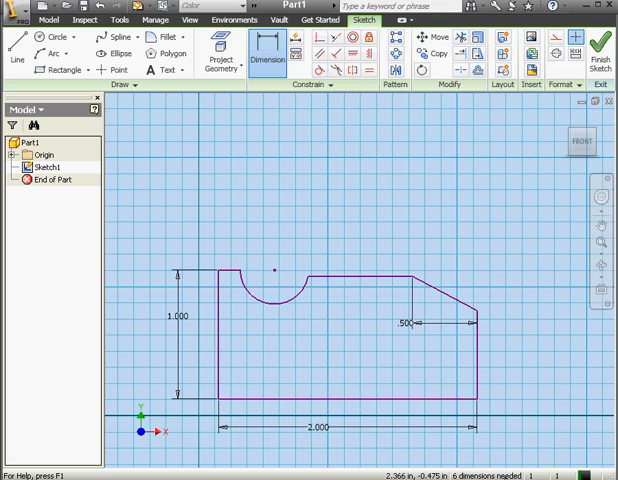
mouse_move(498, 344)
text(d1)
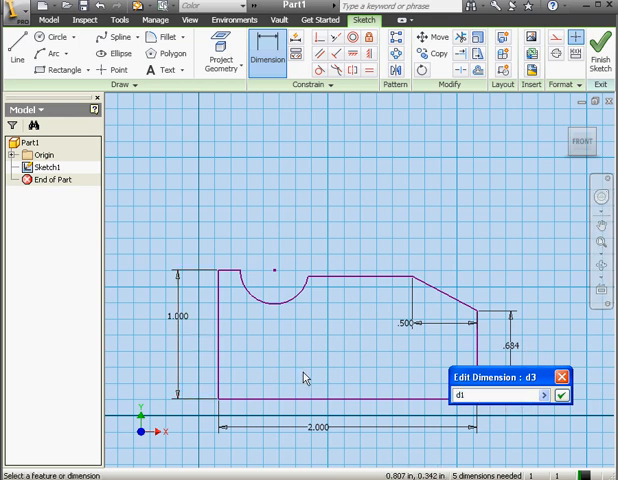
Dimension the chamfer's vertical side as d1/3, then set the left edge to .75
text(/3)
text(.5)
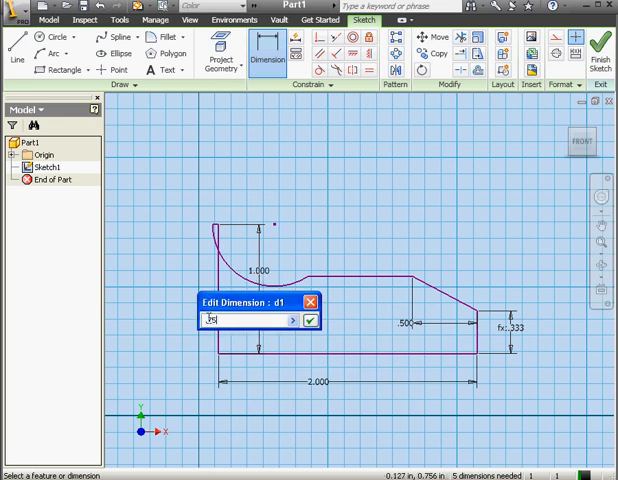
click(312, 320)
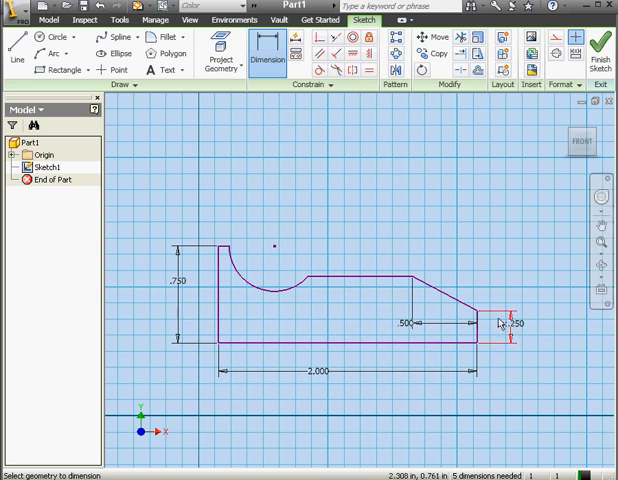
Restore the left edge dimension to 1 so the chamfer formula reads .333
double_click(184, 288)
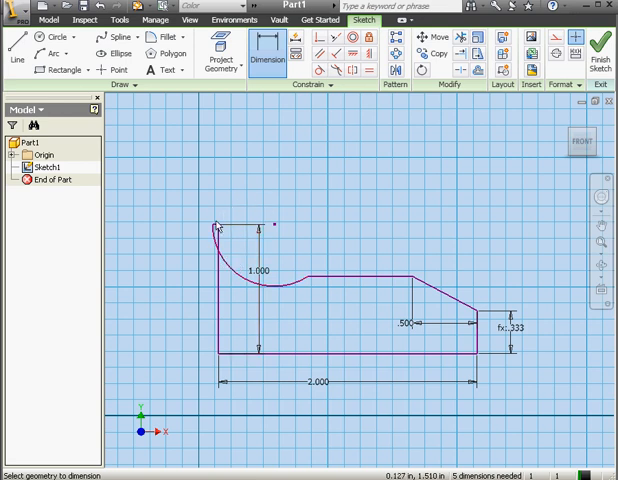
click(216, 234)
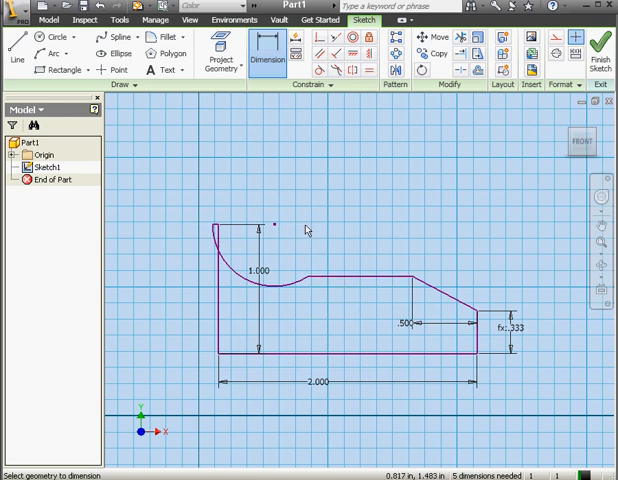
mouse_move(308, 230)
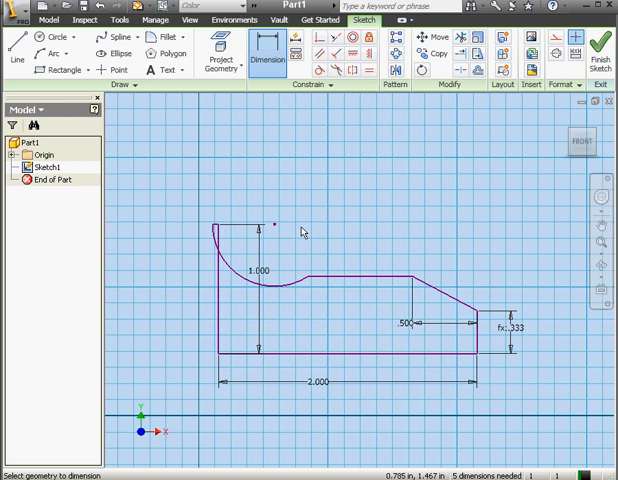
mouse_move(298, 224)
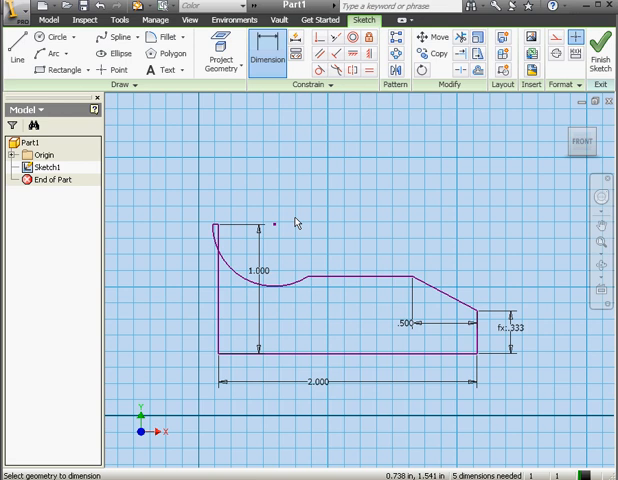
mouse_move(300, 220)
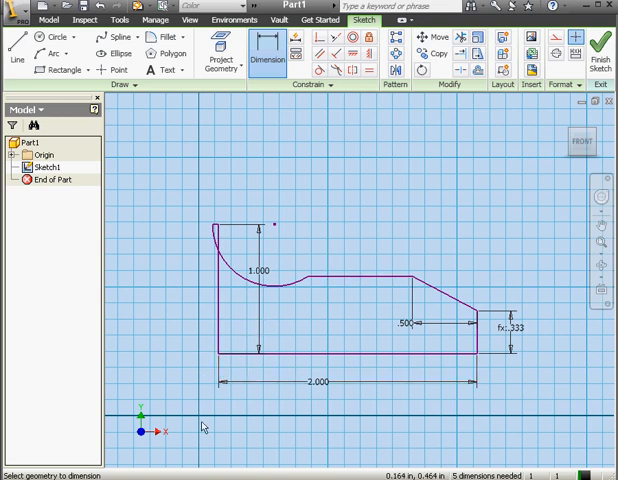
mouse_move(212, 410)
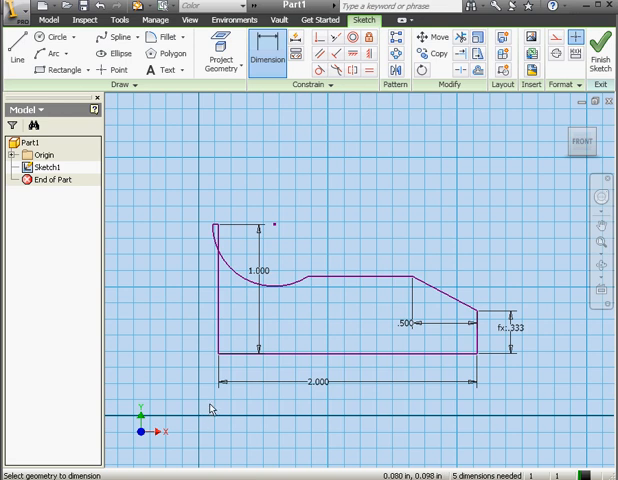
mouse_move(200, 408)
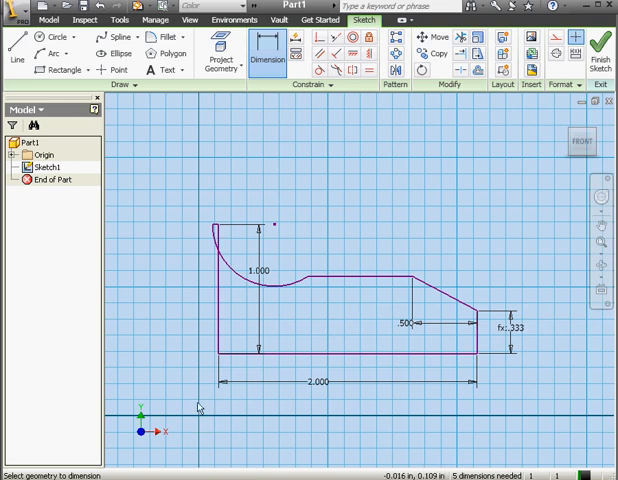
mouse_move(312, 188)
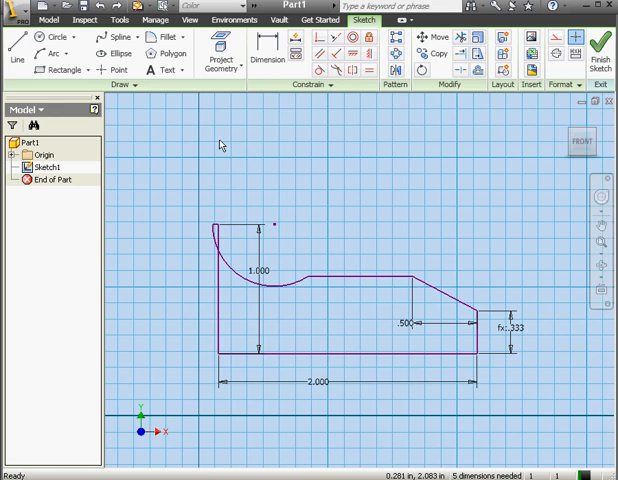
mouse_move(68, 156)
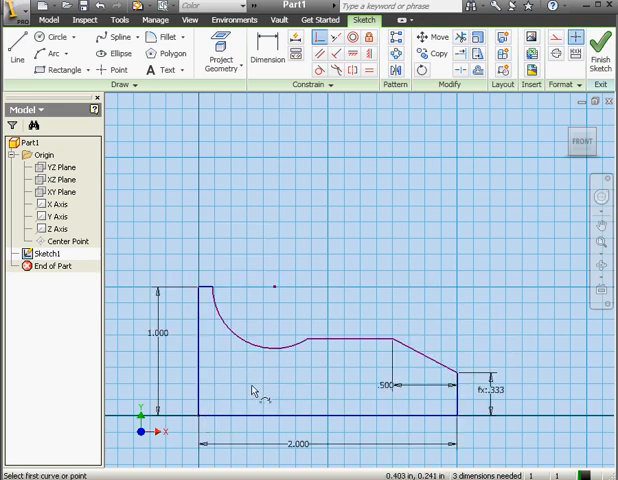
mouse_move(258, 336)
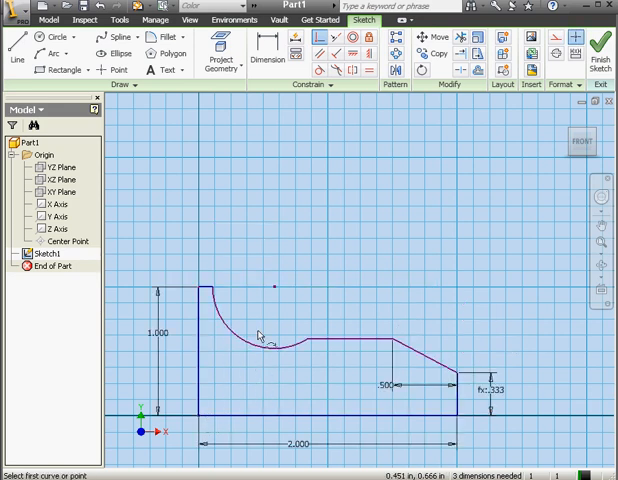
mouse_move(296, 236)
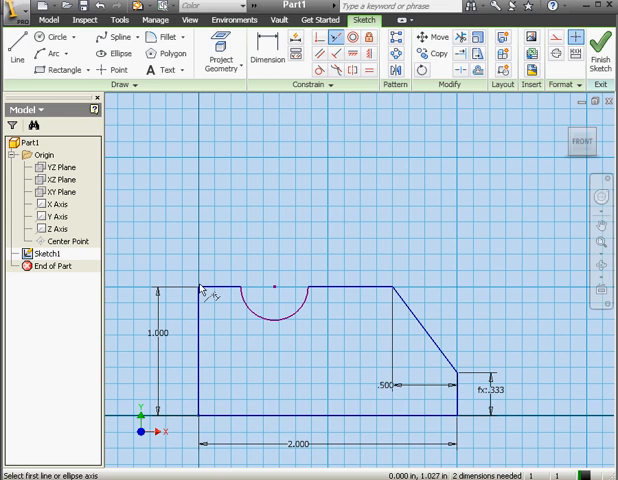
mouse_move(348, 264)
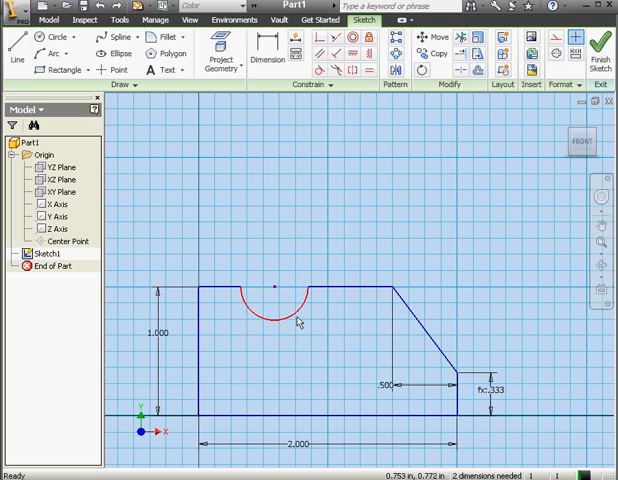
Give the notch arc a 0.25 radius and a .500 offset from the left edge
click(284, 320)
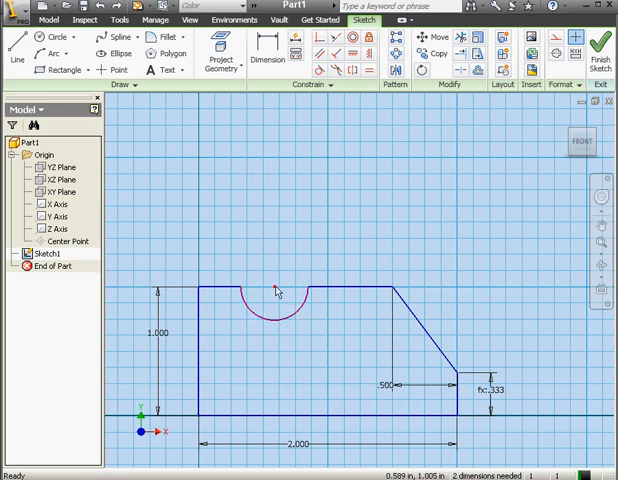
click(268, 52)
text(0.25)
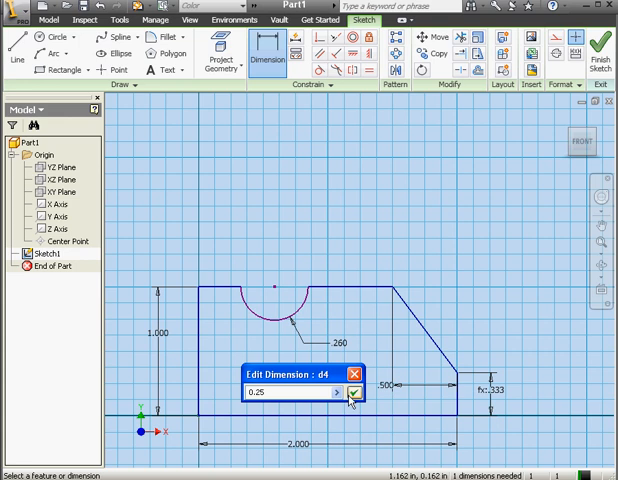
click(356, 392)
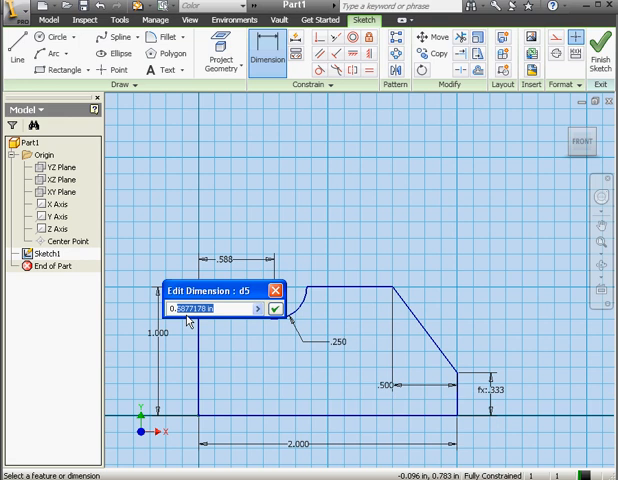
click(282, 310)
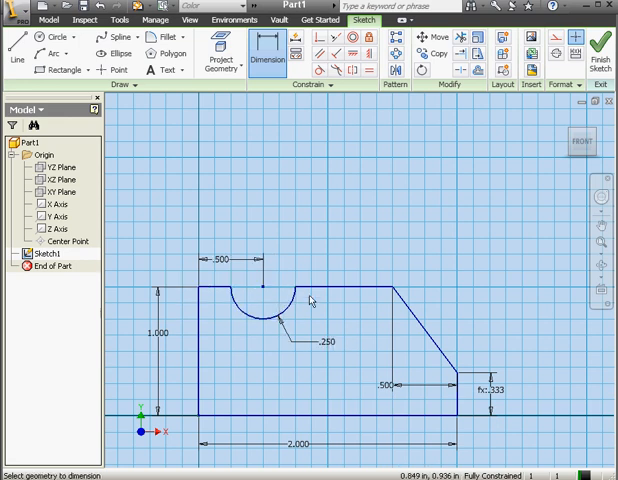
mouse_move(318, 310)
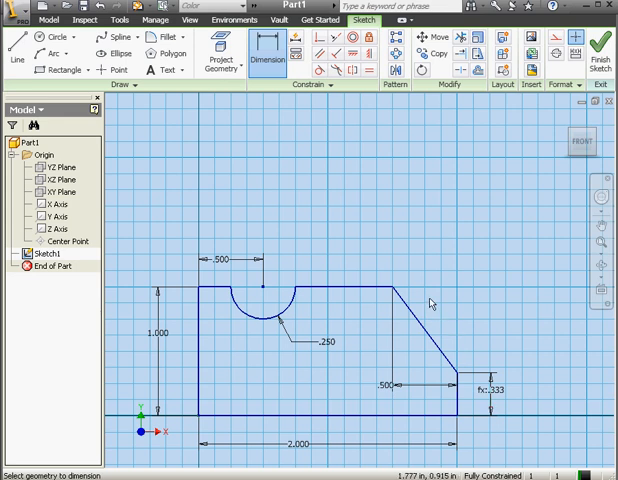
mouse_move(372, 272)
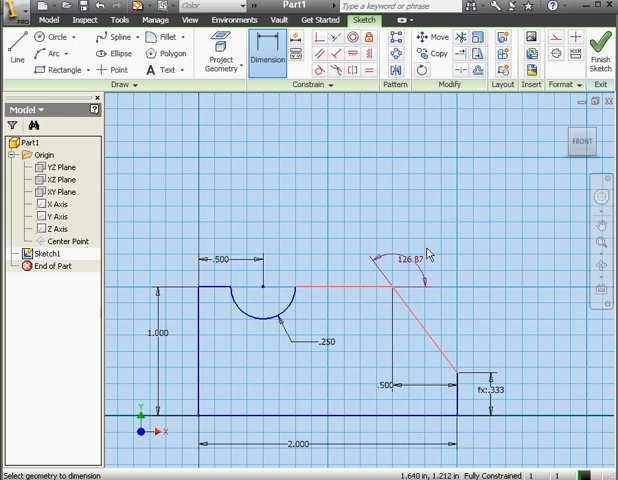
Add the slanted edge's angle to the top edge and accept it as a driven dimension
click(418, 256)
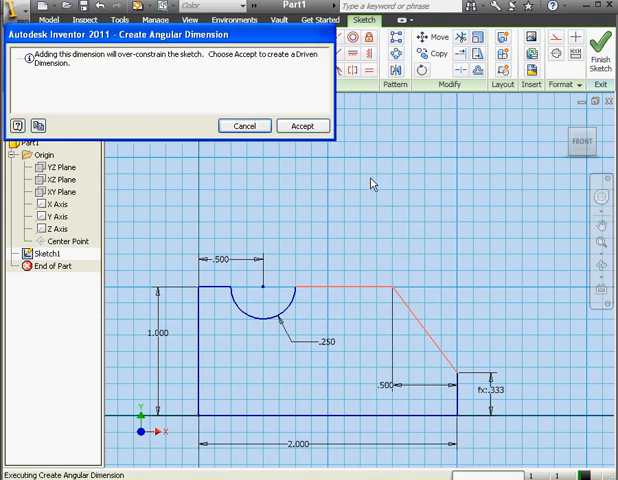
mouse_move(156, 84)
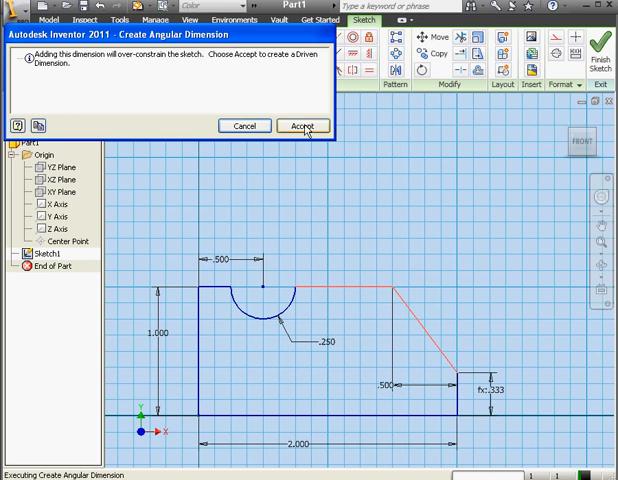
click(304, 126)
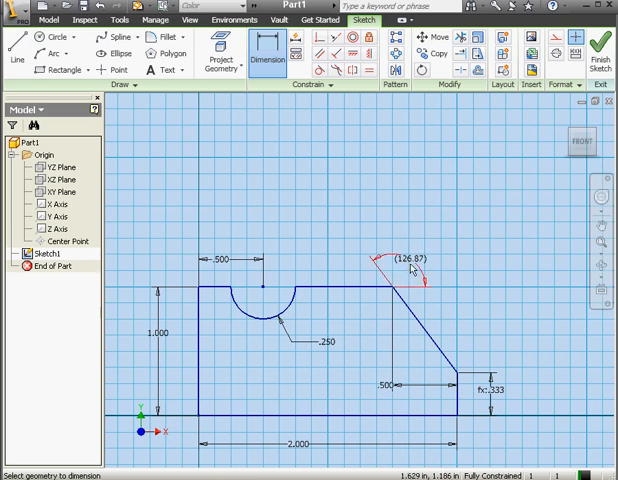
mouse_move(432, 264)
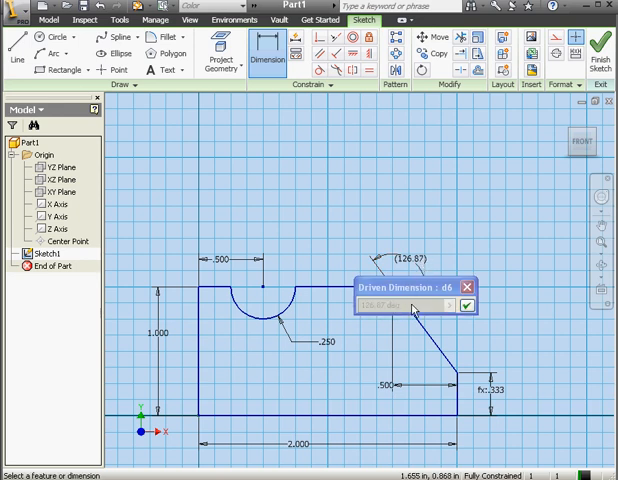
mouse_move(426, 308)
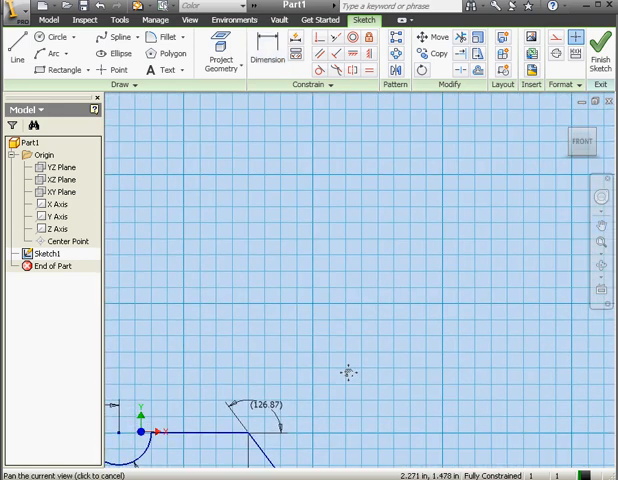
Sketch a right triangle beside the profile and dimension its sides at .3
click(268, 52)
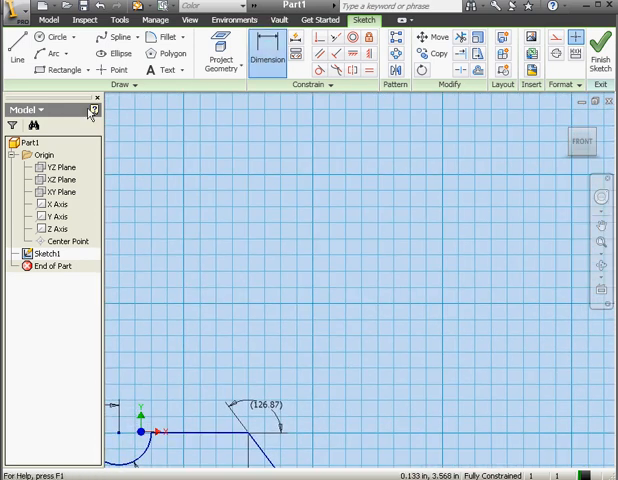
click(16, 44)
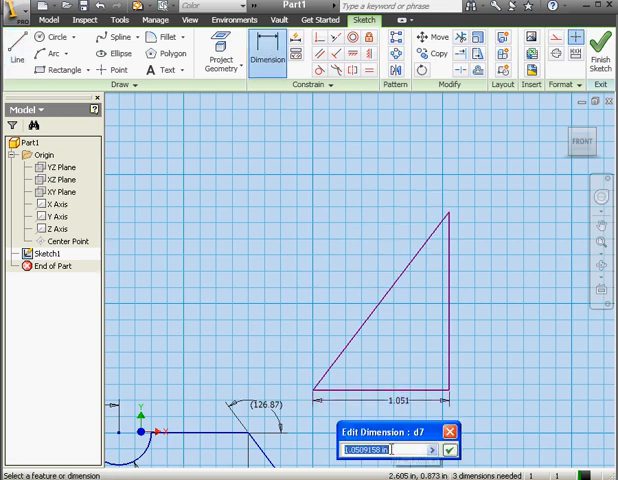
text(.3)
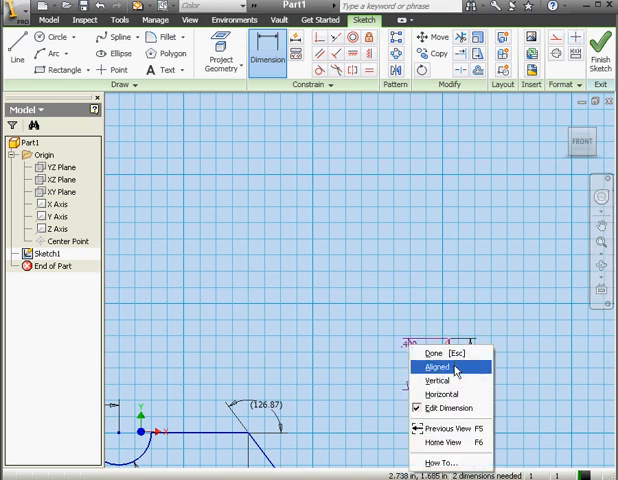
Add a driven aligned dimension on the hypotenuse and set the base to 0.4
click(436, 368)
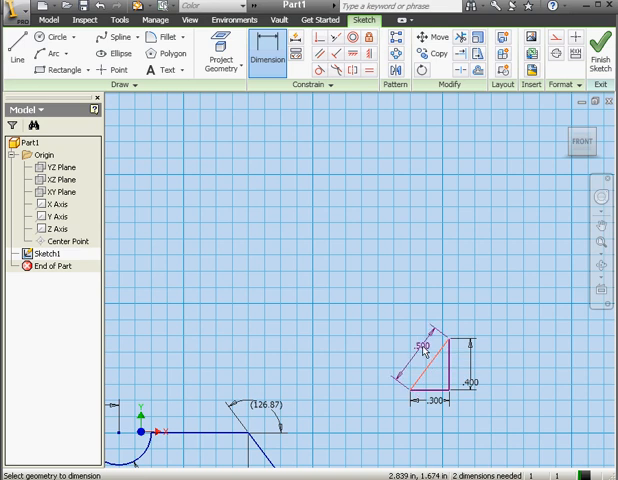
click(420, 344)
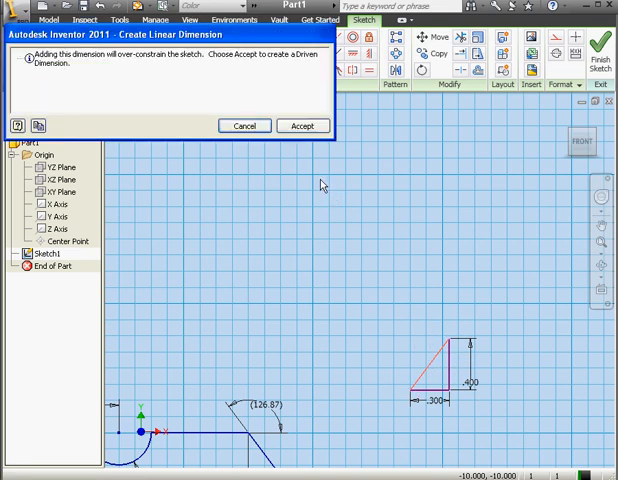
mouse_move(180, 96)
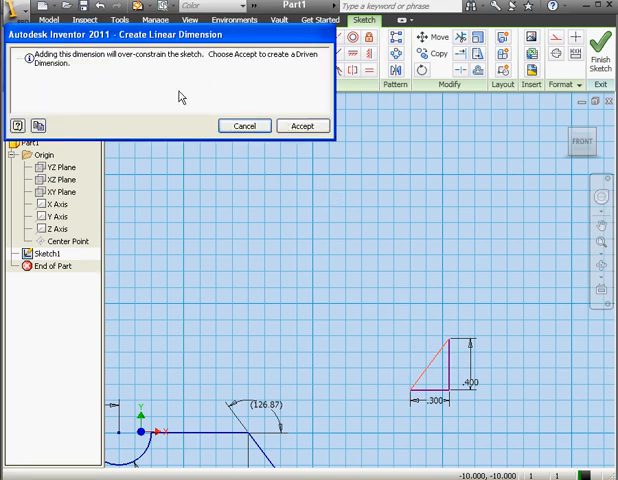
click(304, 126)
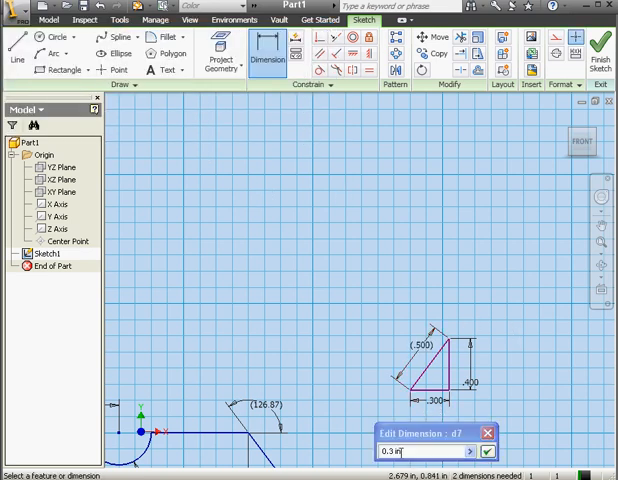
text(0.4)
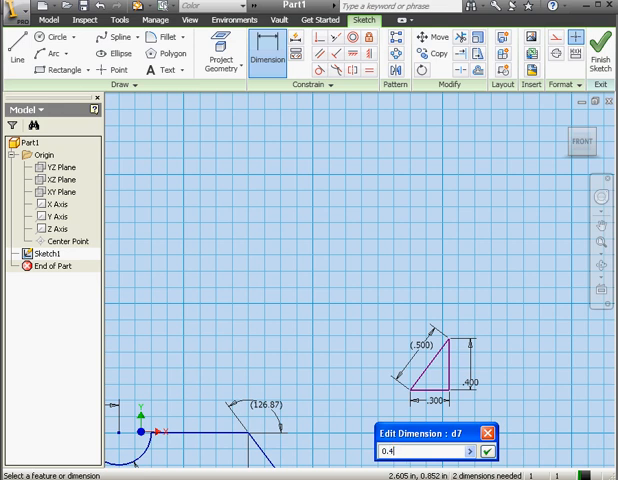
click(480, 454)
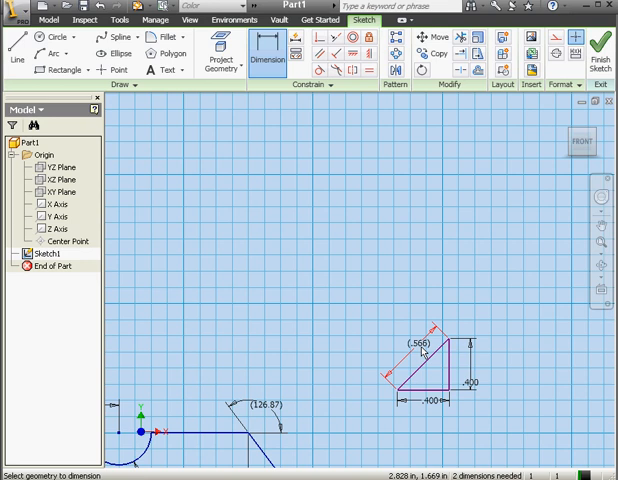
mouse_move(424, 358)
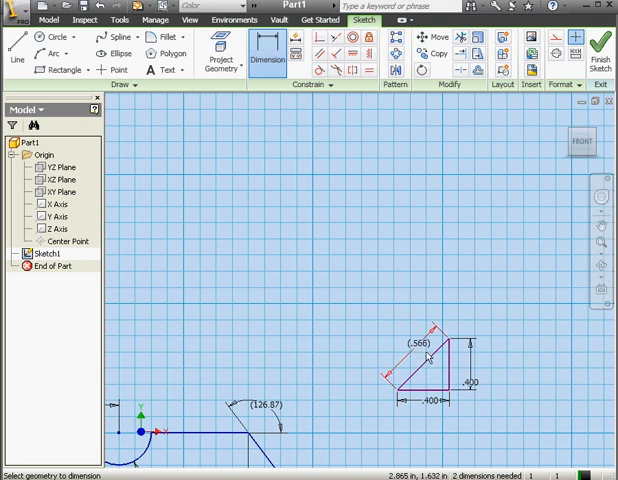
Finish dimensioning and switch Dimension Display to Expression, then back to values
right_click(436, 240)
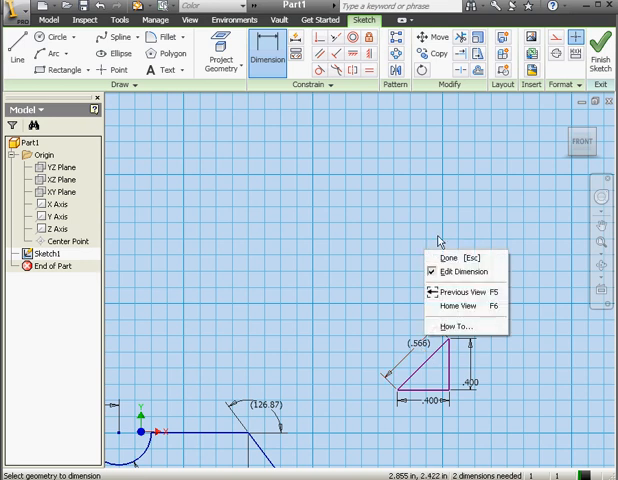
click(448, 258)
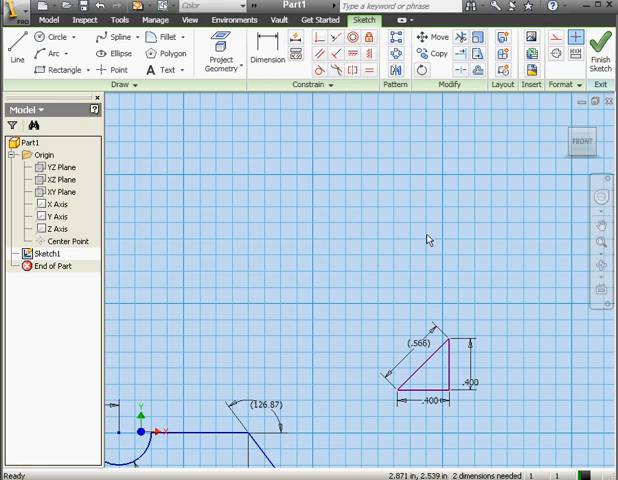
right_click(428, 238)
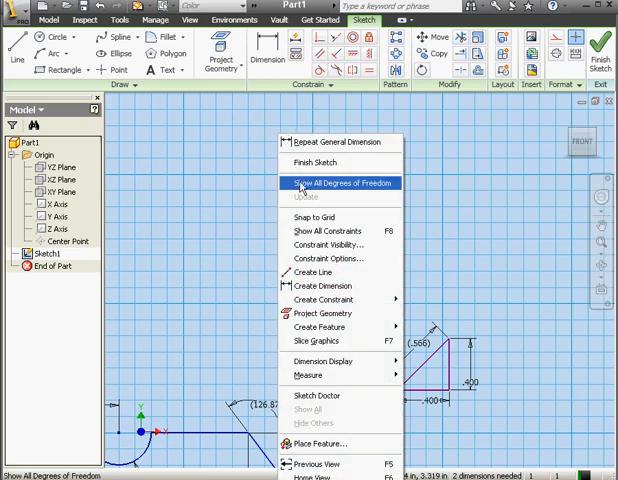
mouse_move(330, 360)
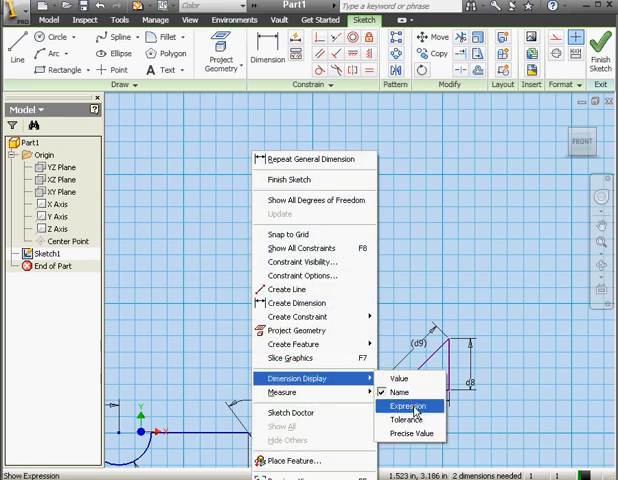
click(408, 406)
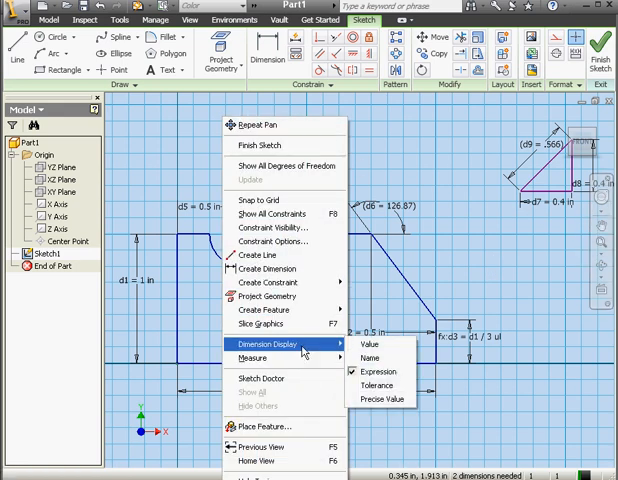
click(368, 356)
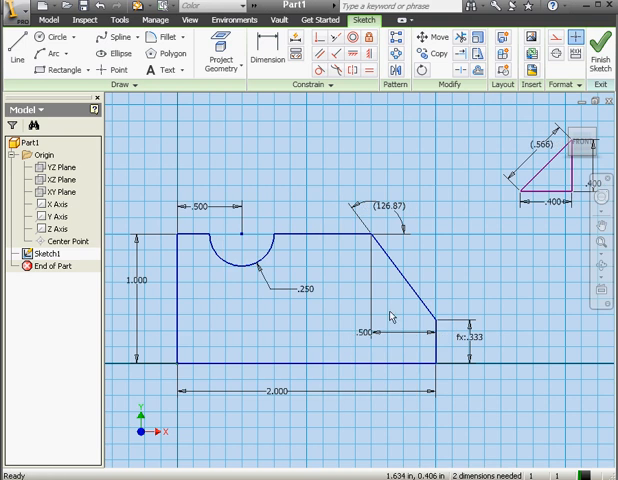
mouse_move(292, 152)
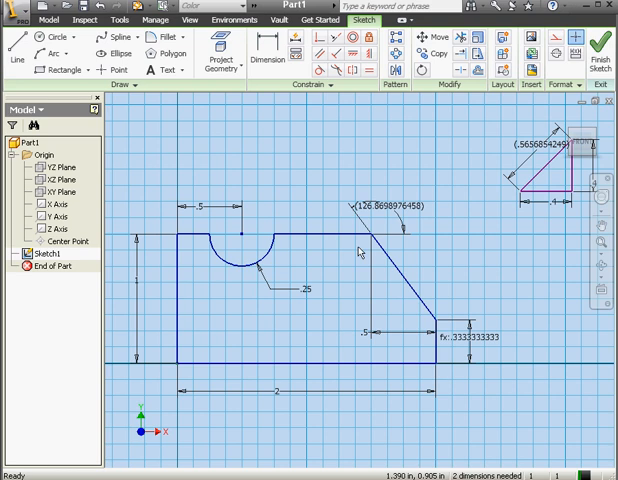
mouse_move(332, 230)
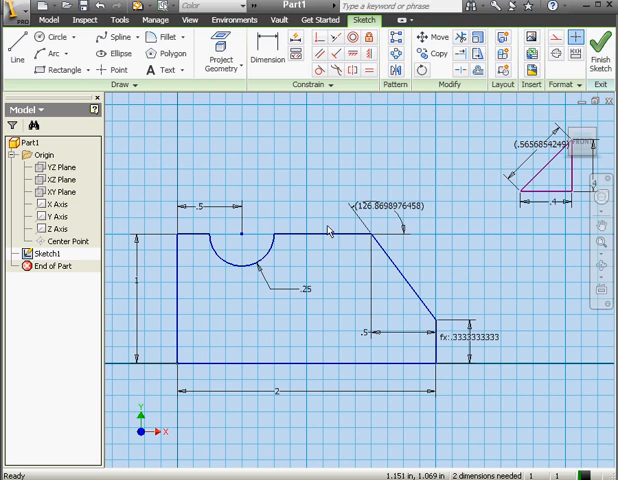